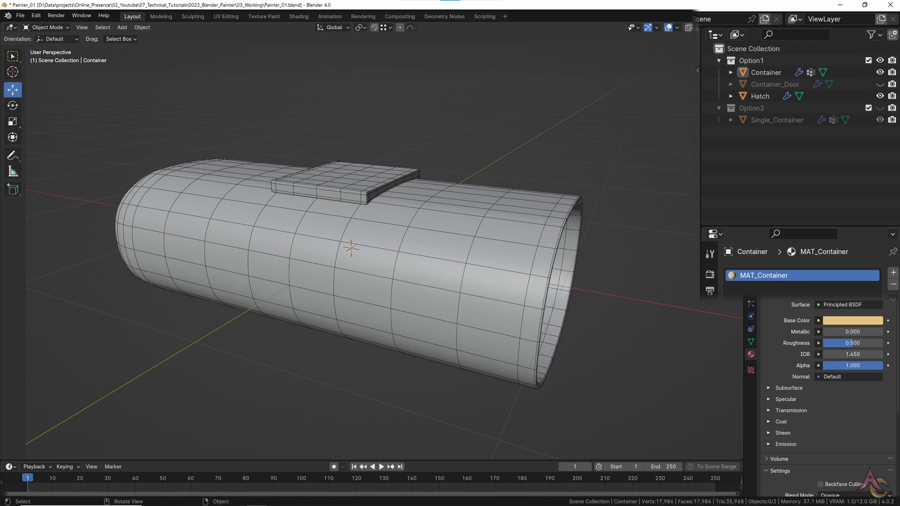
# Step: Hide the Option1 collection so the Single_Container variant with three materials shows
pyautogui.click(765, 72)
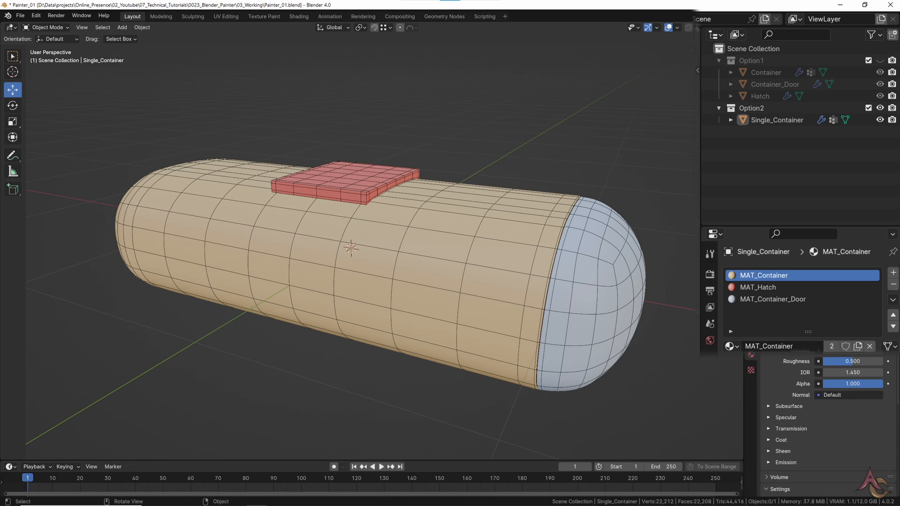
pyautogui.press('Tab')
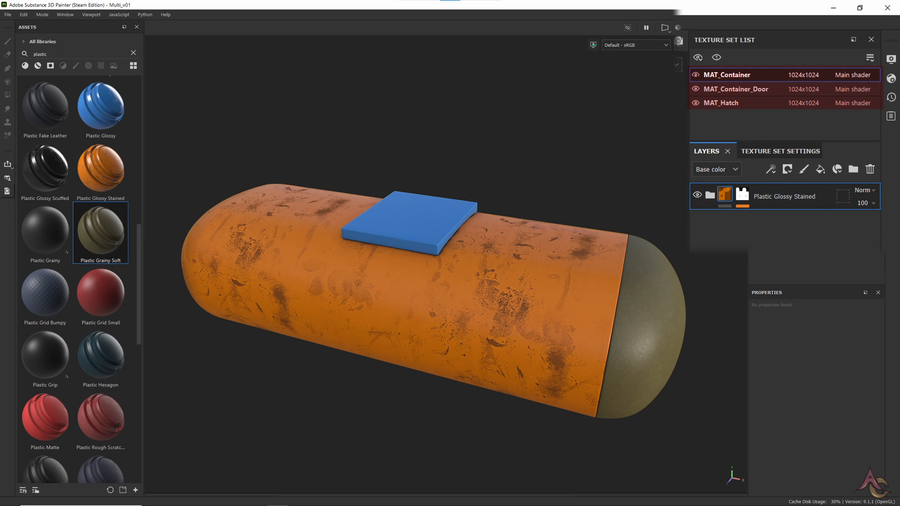
# Step: Apply the Plastic Glossy Stained material to the container body as a fill layer
pyautogui.click(735, 89)
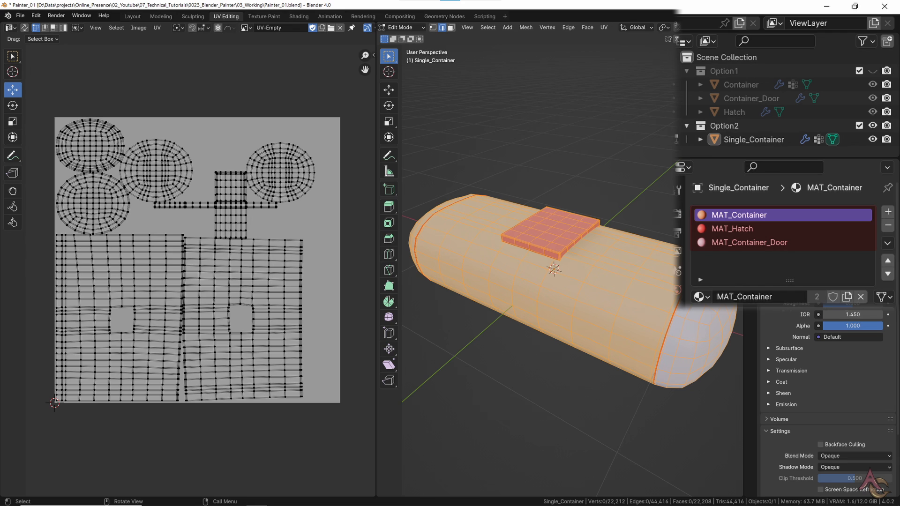
# Step: Inspect Single_Container's body, door and hatch UV islands in the UV Editing workspace
pyautogui.click(741, 215)
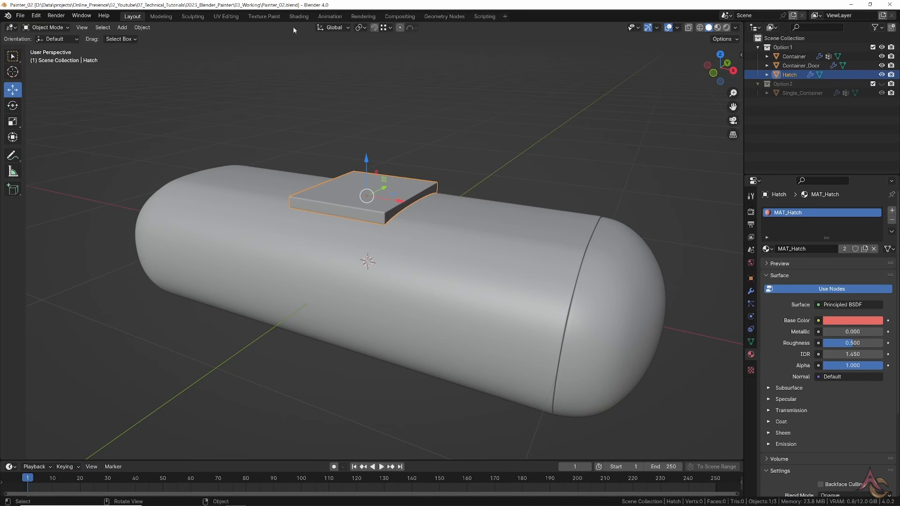
# Step: Create a new 'UV-Texture' material and assign it to the container body and door
pyautogui.click(298, 16)
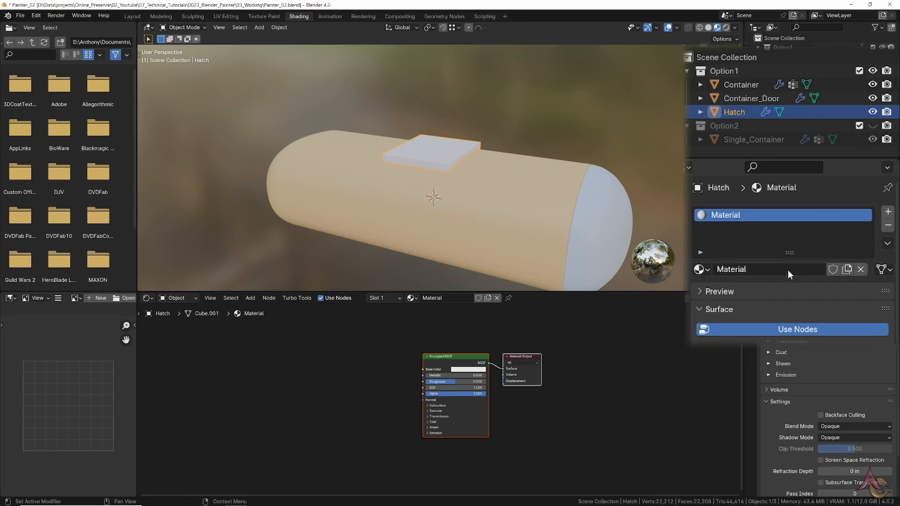
pyautogui.write('UV')
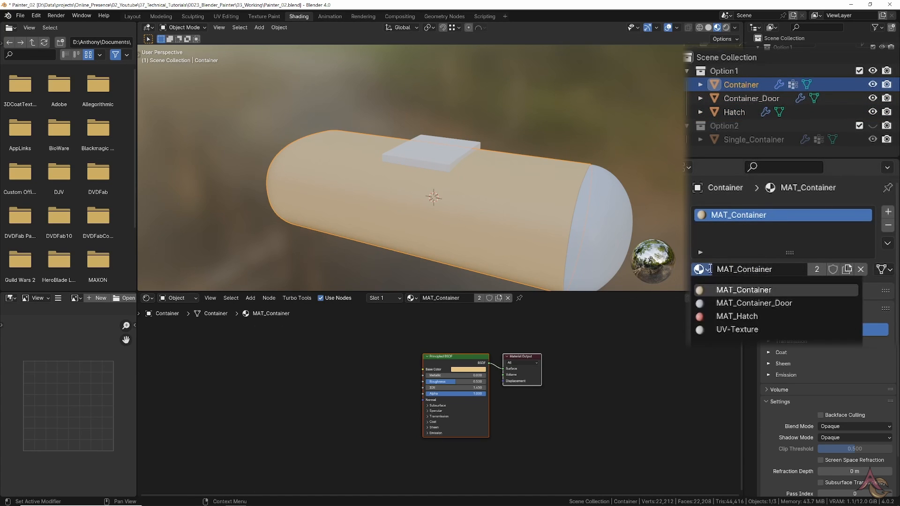
pyautogui.click(737, 329)
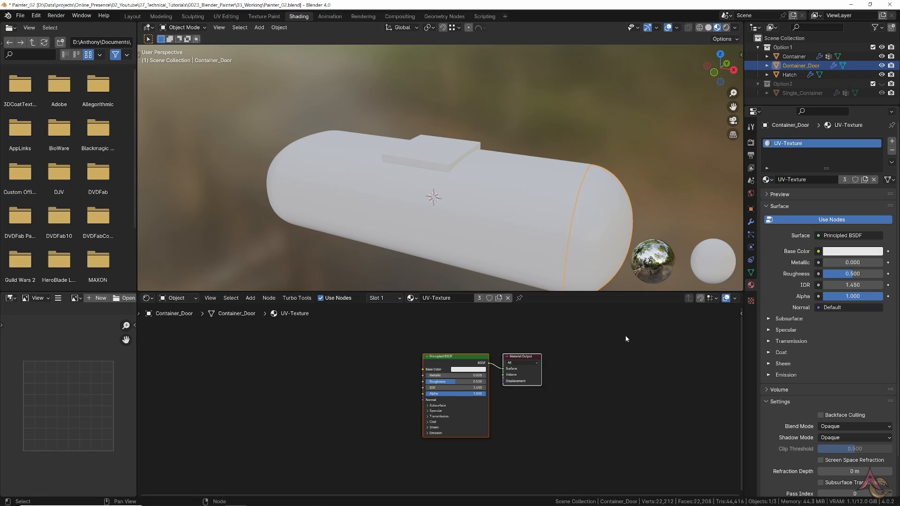
pyautogui.click(226, 15)
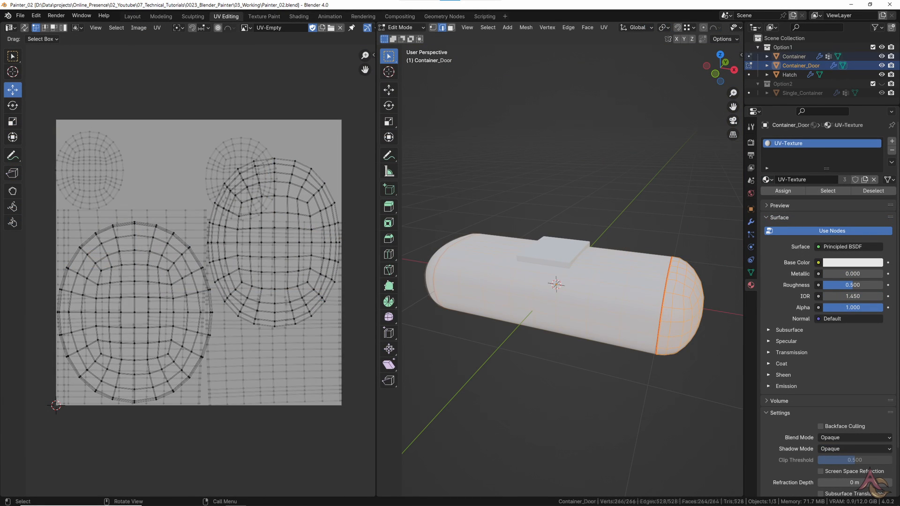
# Step: Move the door islands below, body islands left, and hatch islands above the UV square
pyautogui.click(794, 57)
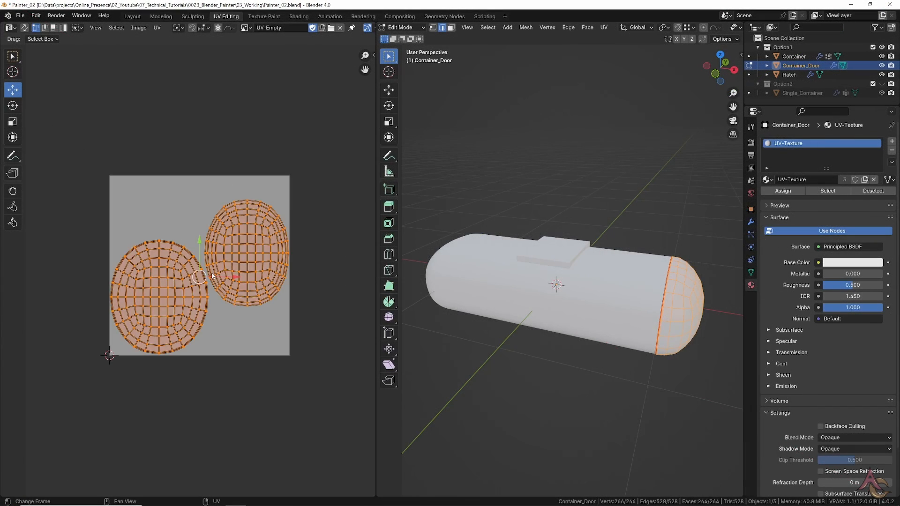
pyautogui.moveTo(201, 266); pyautogui.dragTo(172, 394)
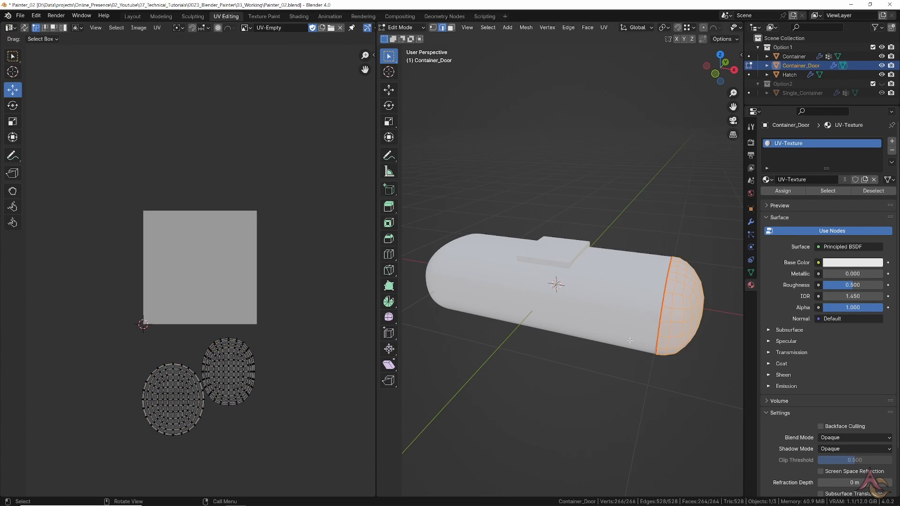
pyautogui.click(794, 56)
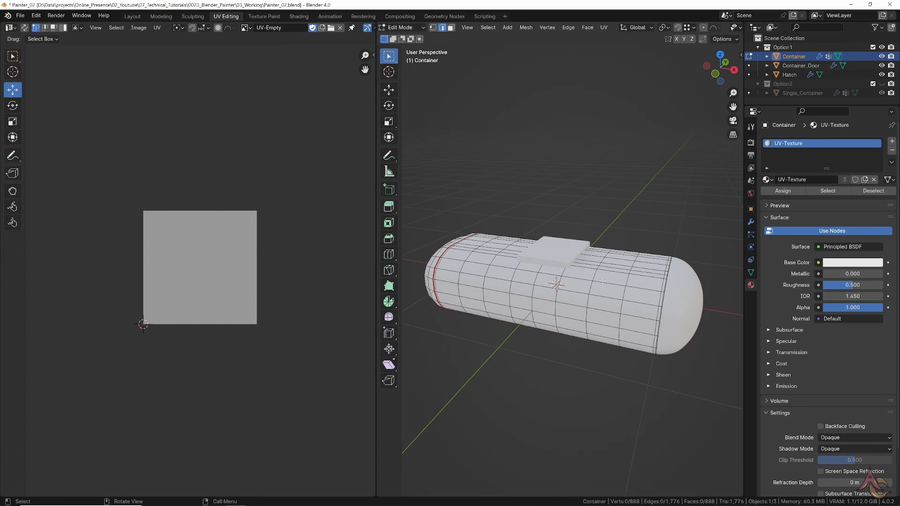
pyautogui.press('a')
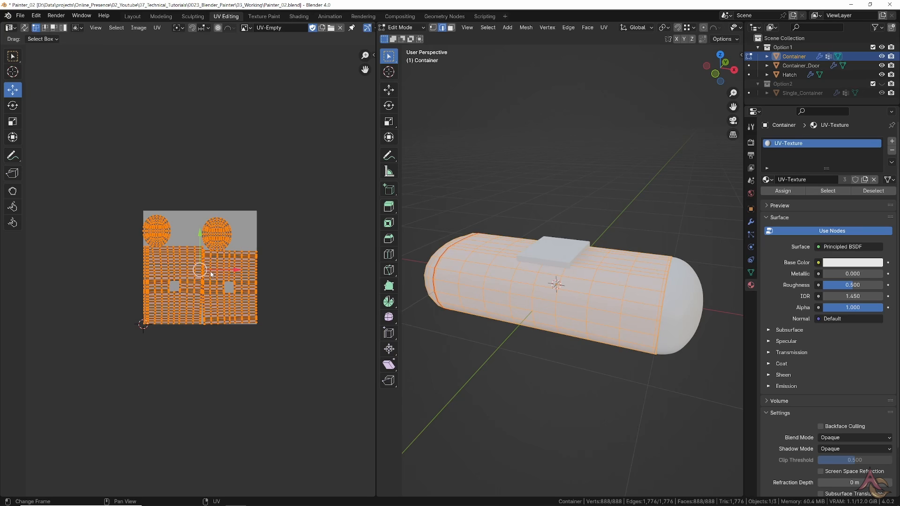
pyautogui.moveTo(210, 274); pyautogui.dragTo(78, 261)
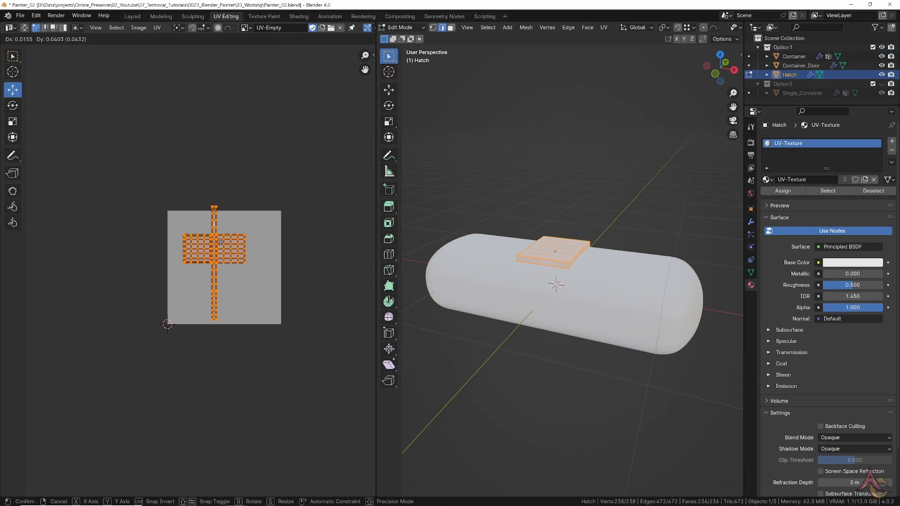
pyautogui.moveTo(221, 266); pyautogui.dragTo(210, 141)
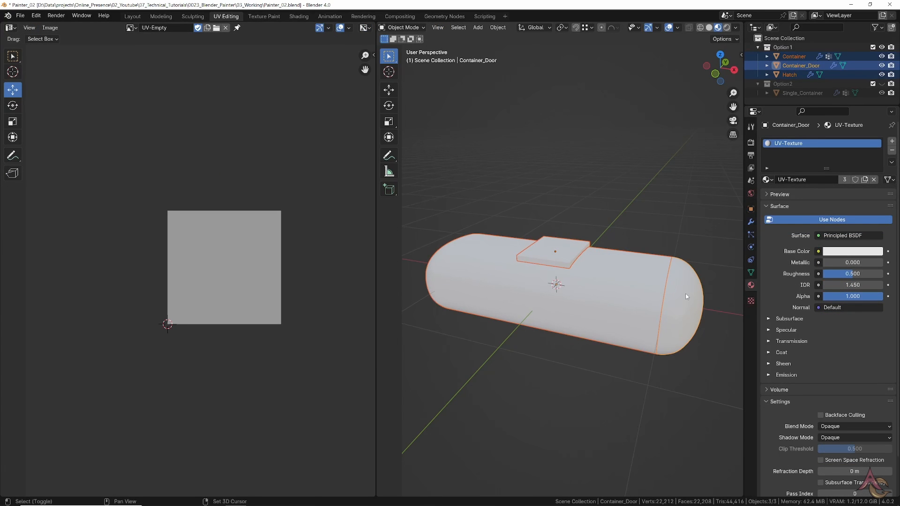
# Step: Edit all three objects together and average the scale of their UV islands
pyautogui.press('Tab')
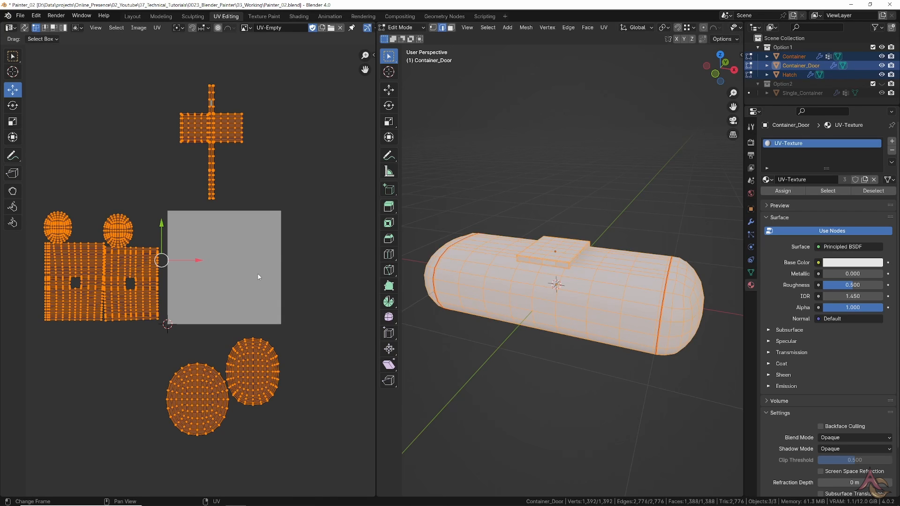
pyautogui.click(156, 28)
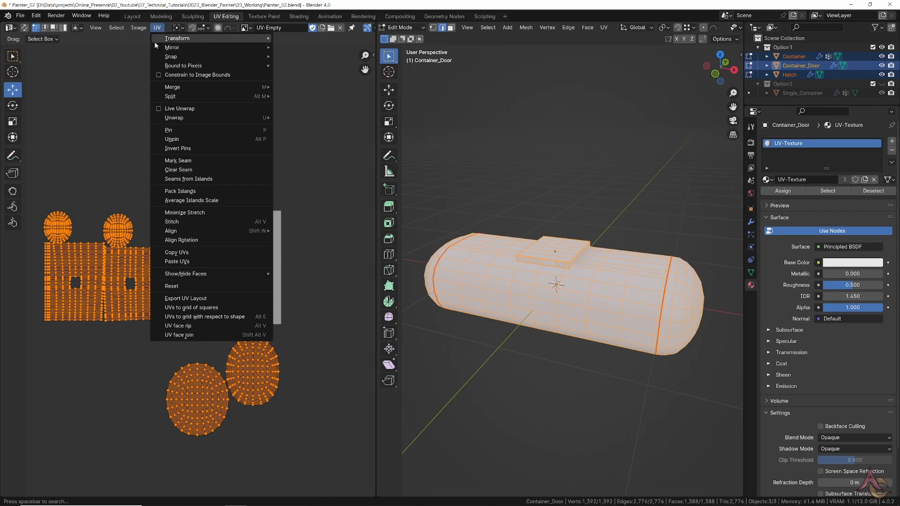
pyautogui.click(191, 200)
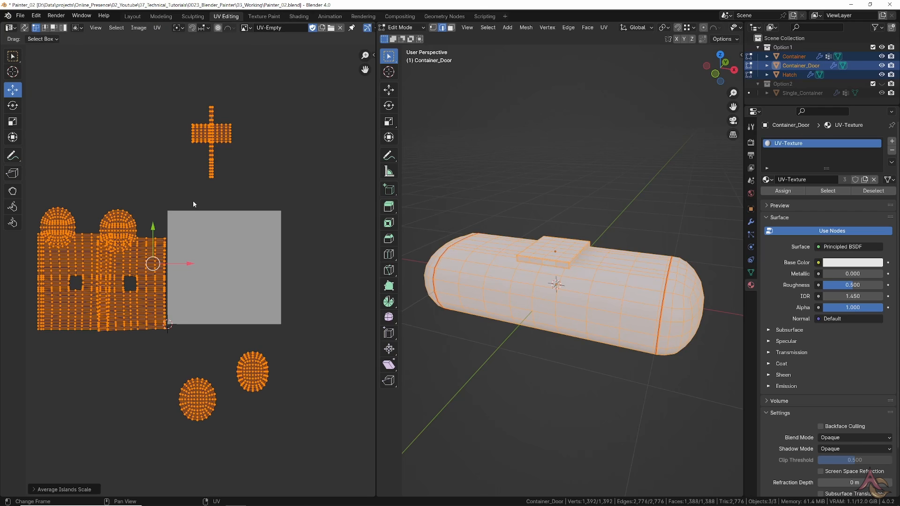
pyautogui.moveTo(228, 284)
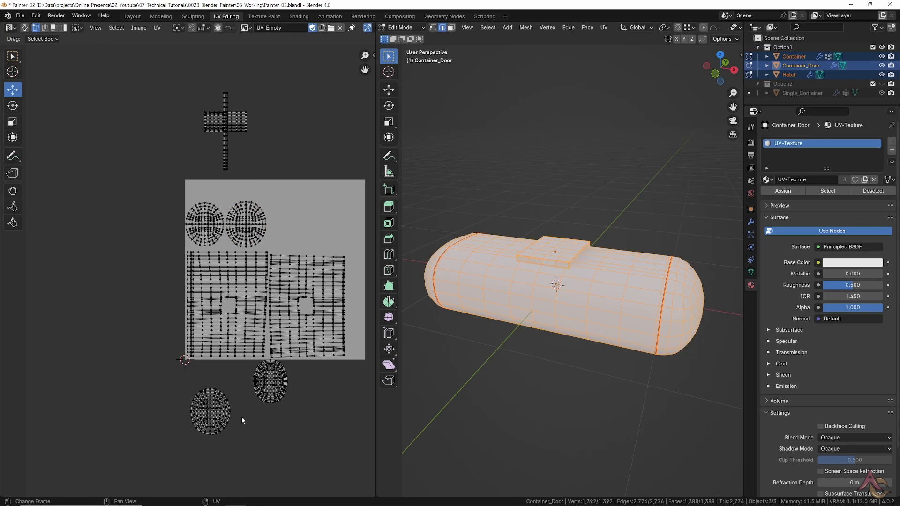
# Step: Move the circular door island and the hatch island into the UV square
pyautogui.click(209, 409)
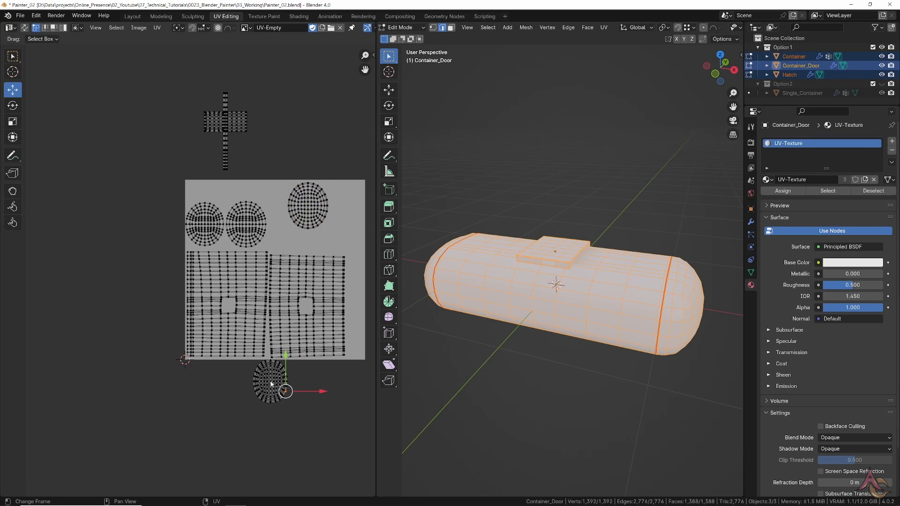
pyautogui.moveTo(273, 382); pyautogui.dragTo(344, 207)
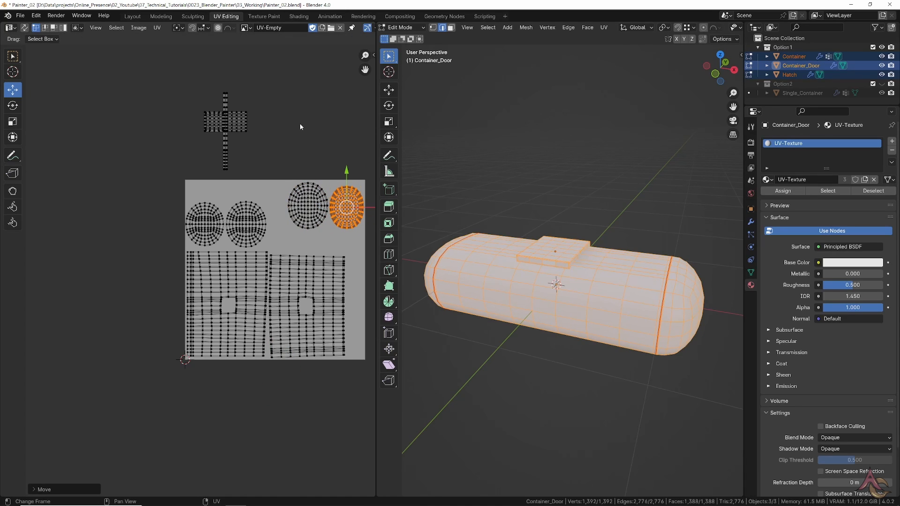
pyautogui.click(224, 130)
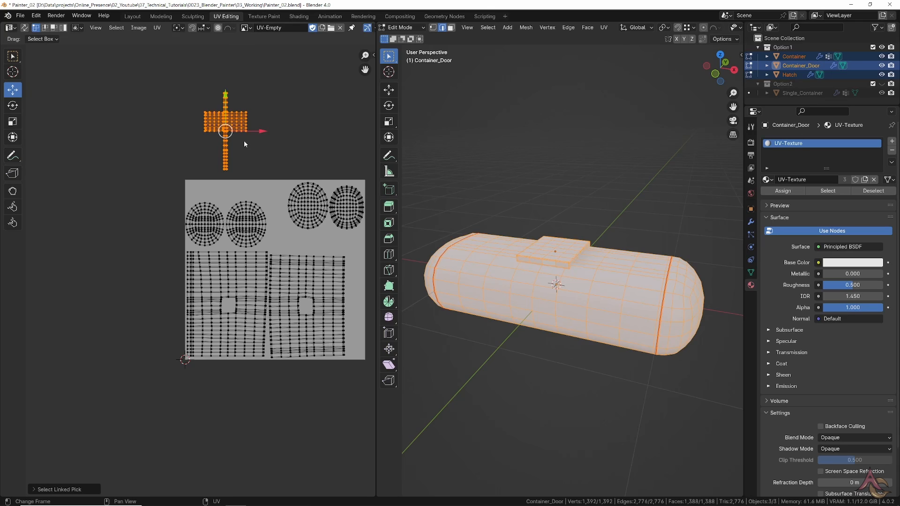
pyautogui.press('r')
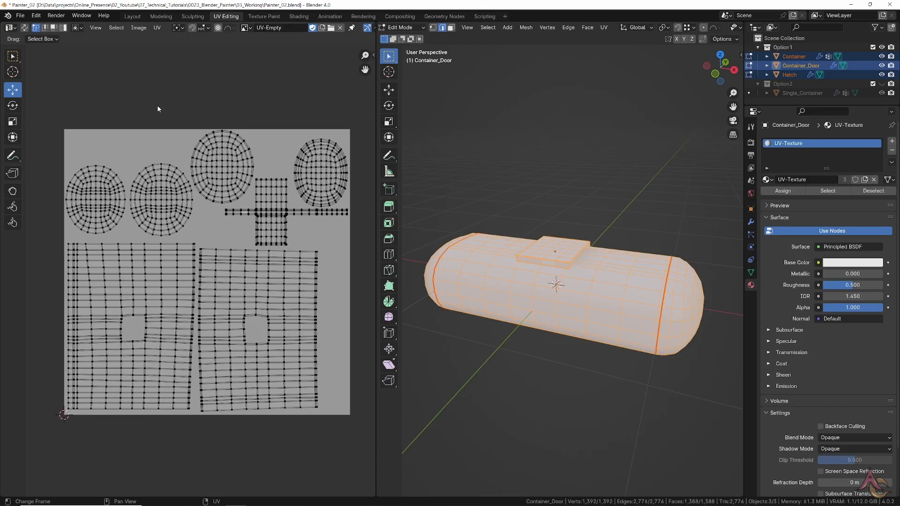
# Step: Export only the selected objects, without baked animation, as New_Multi.fbx
pyautogui.click(131, 15)
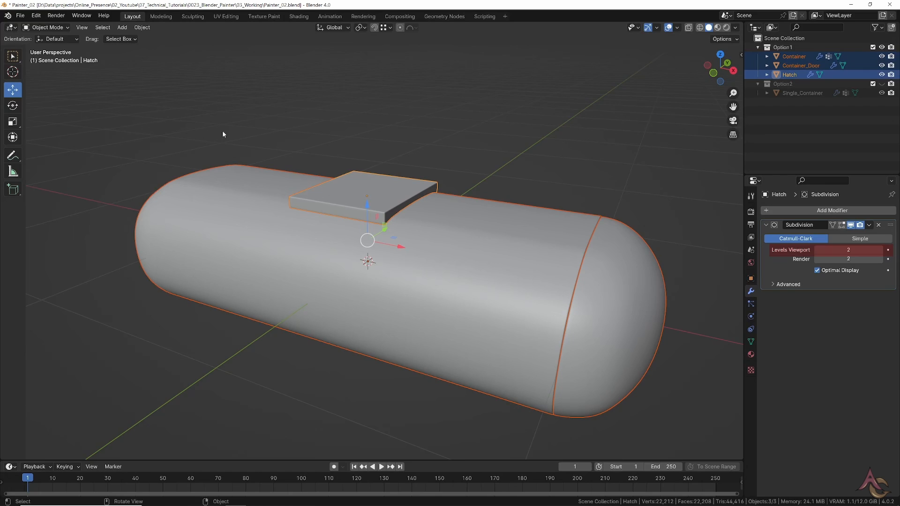
pyautogui.click(20, 15)
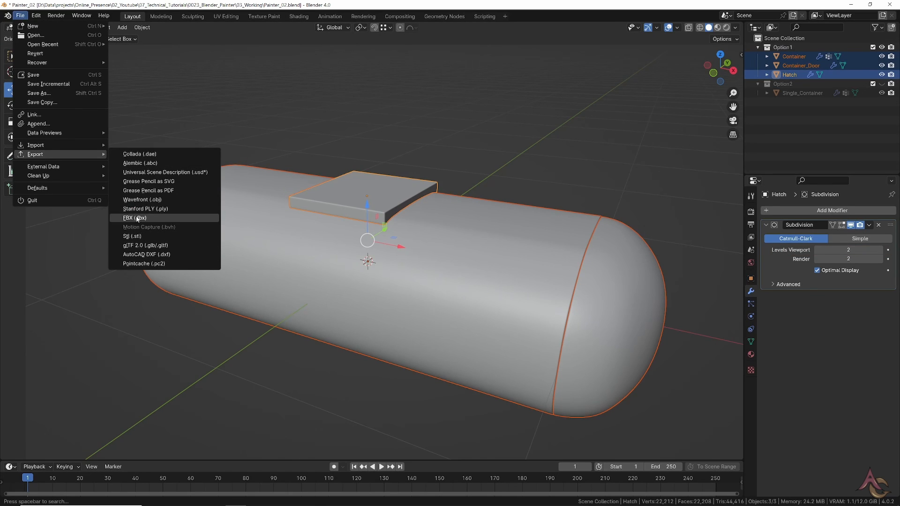
pyautogui.click(135, 218)
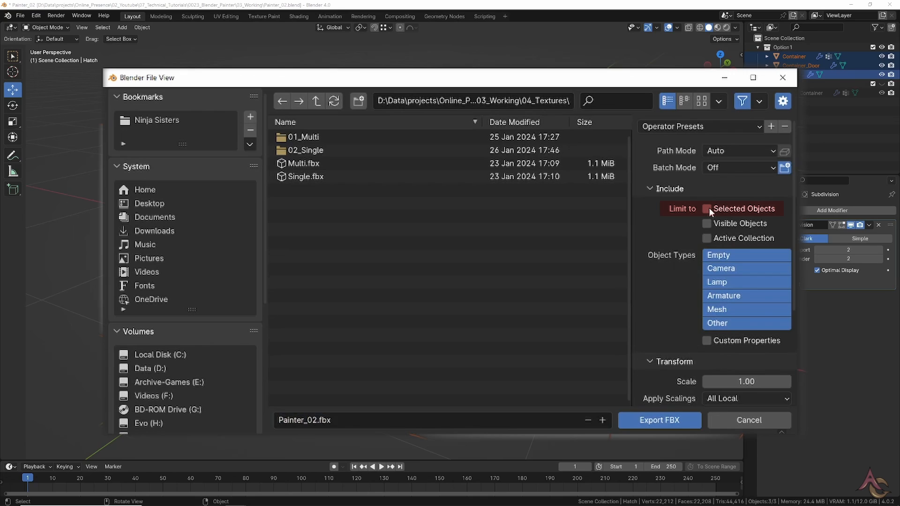
pyautogui.click(705, 208)
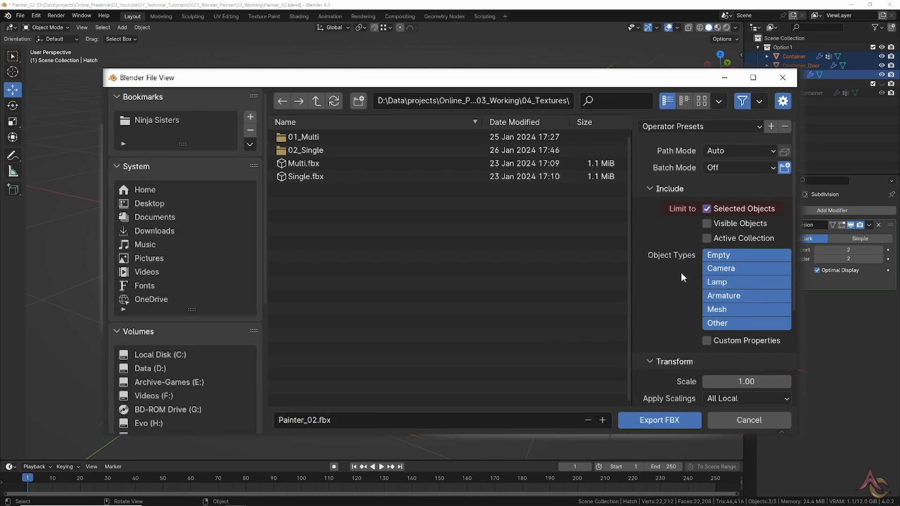
pyautogui.scroll(-3)
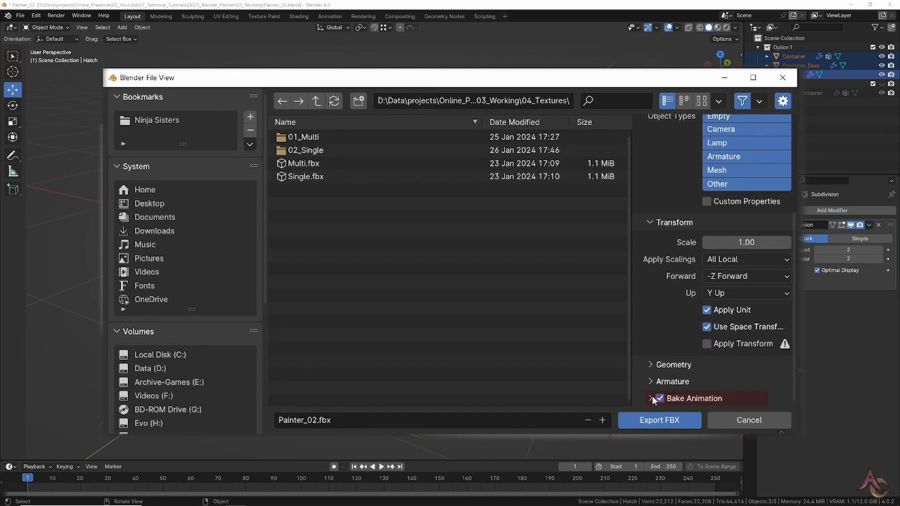
pyautogui.click(656, 399)
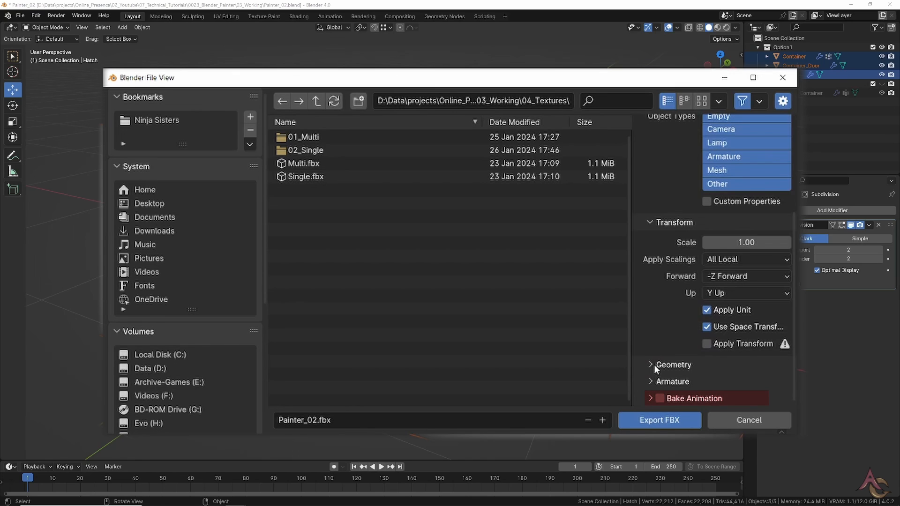
pyautogui.click(672, 365)
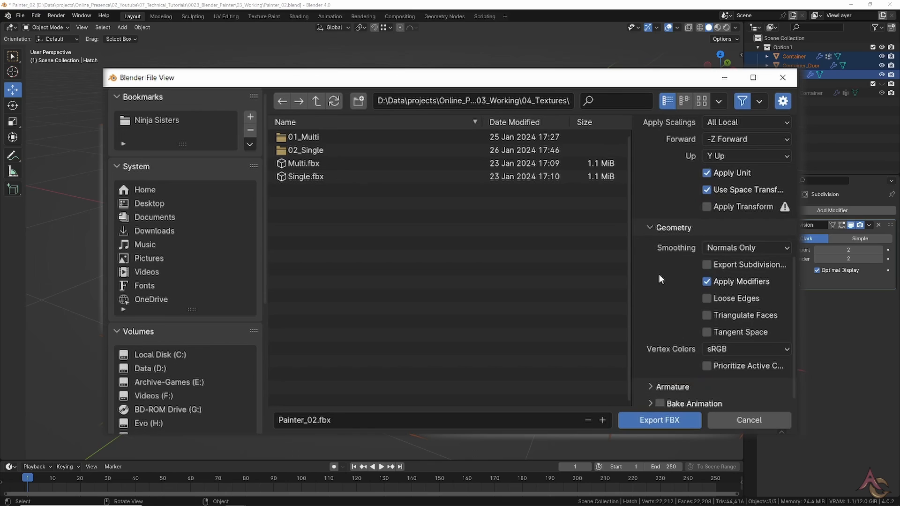
pyautogui.moveTo(746, 282)
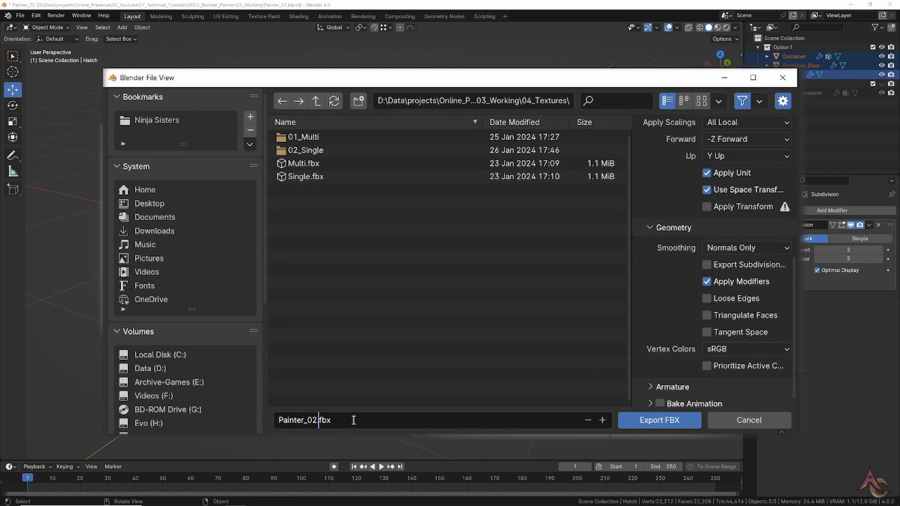
pyautogui.press('ctrl+a')
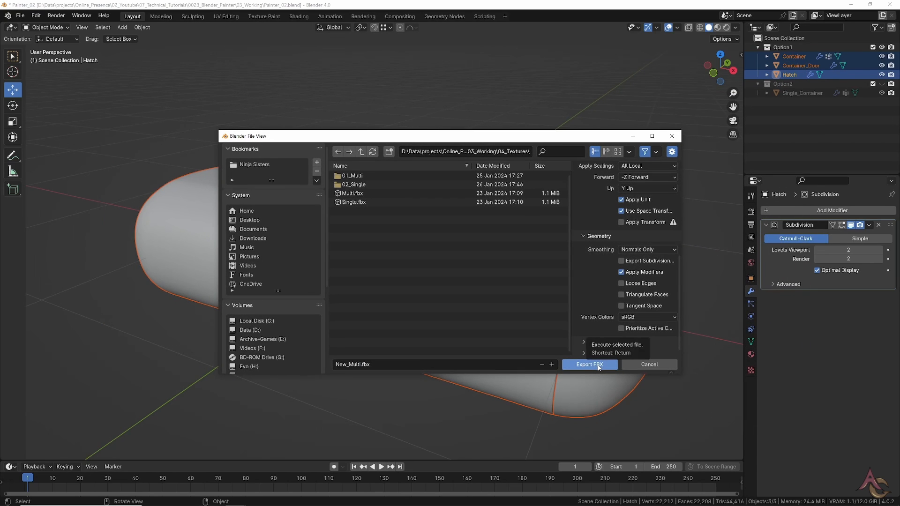
pyautogui.click(589, 365)
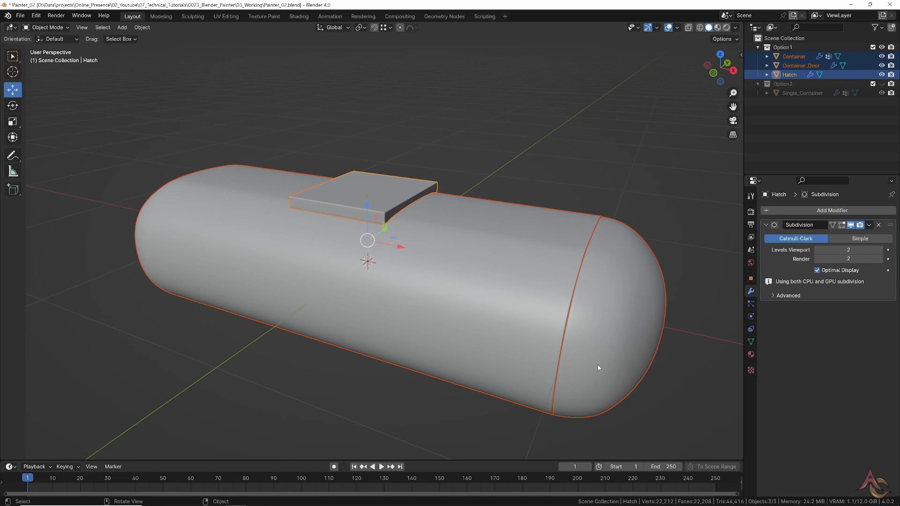
pyautogui.moveTo(459, 408)
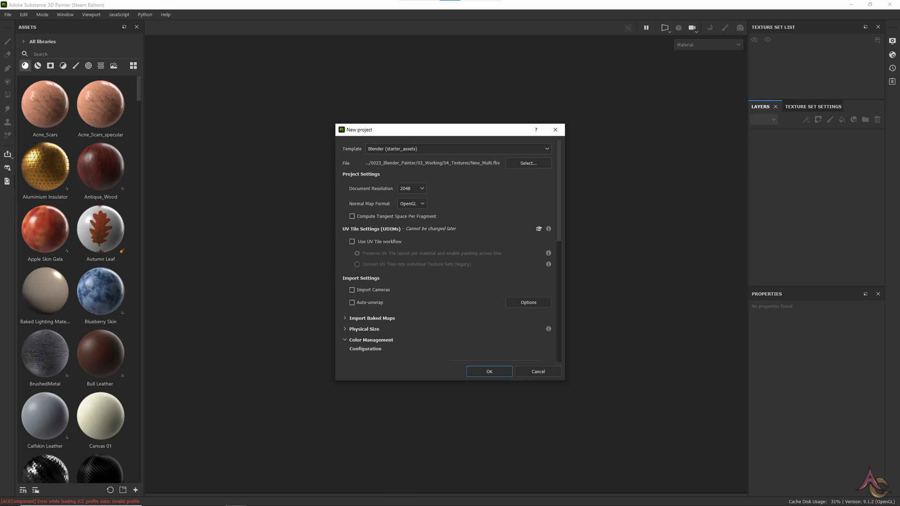
# Step: Create the project from New_Multi.fbx with the Blender template at 2048 resolution
pyautogui.click(489, 371)
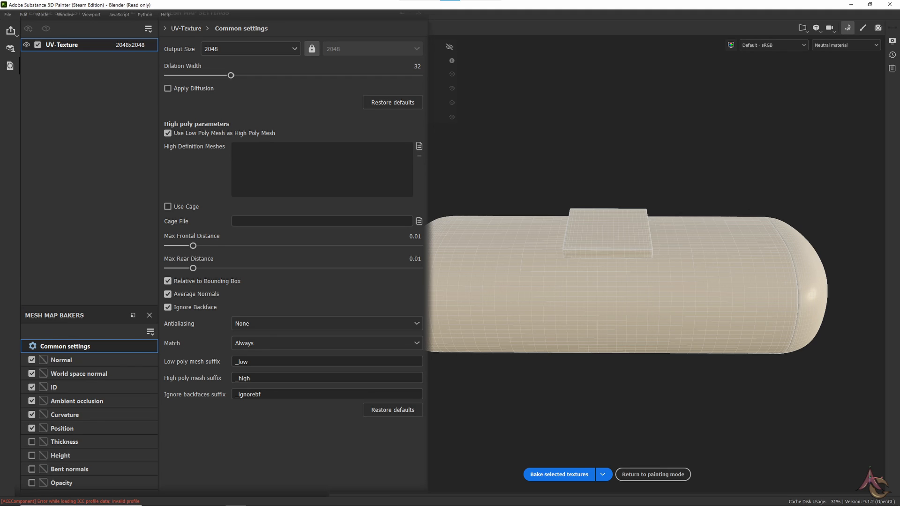
# Step: Review the ID and ambient occlusion bake settings, then bake the selected mesh maps
pyautogui.click(54, 387)
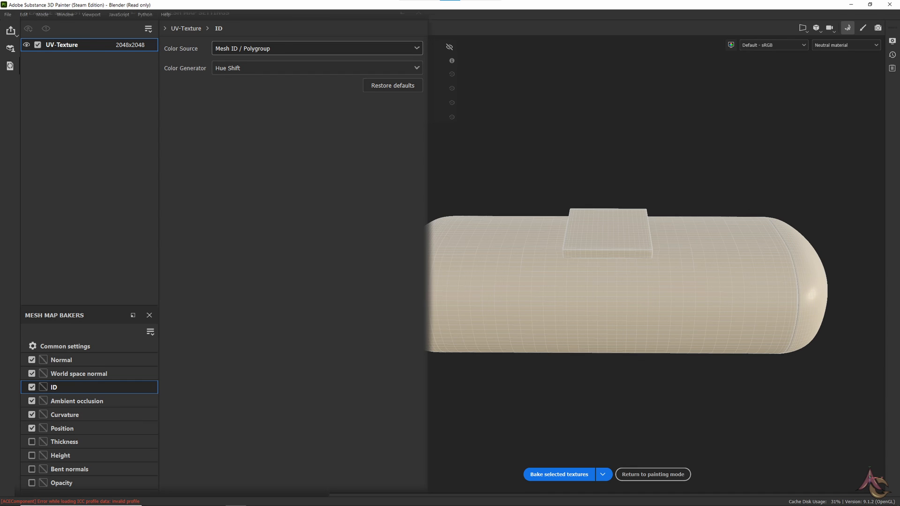
pyautogui.click(76, 400)
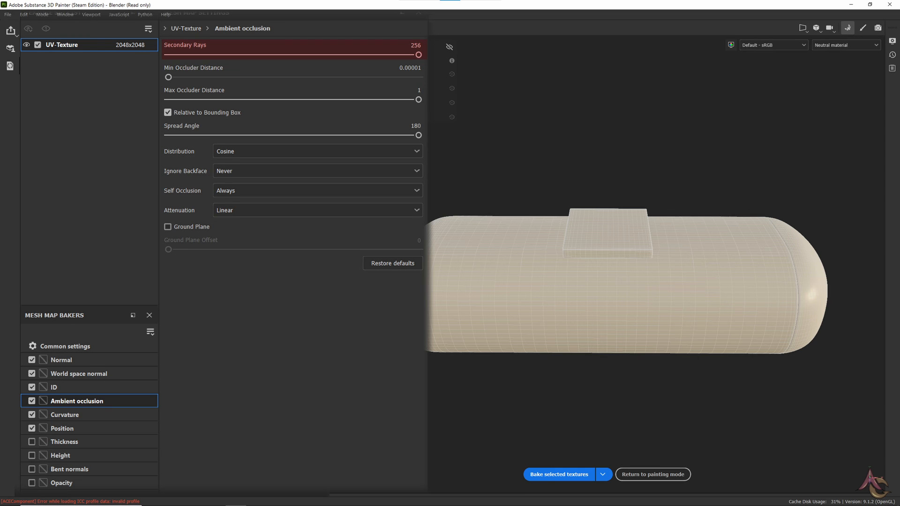
pyautogui.click(65, 414)
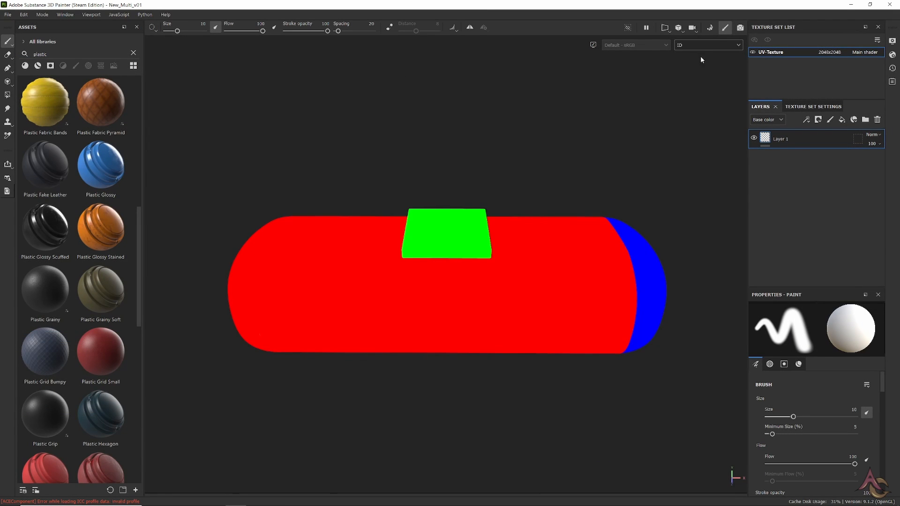
# Step: Switch the viewport to Material view and orbit closely around the hatch and container
pyautogui.click(707, 45)
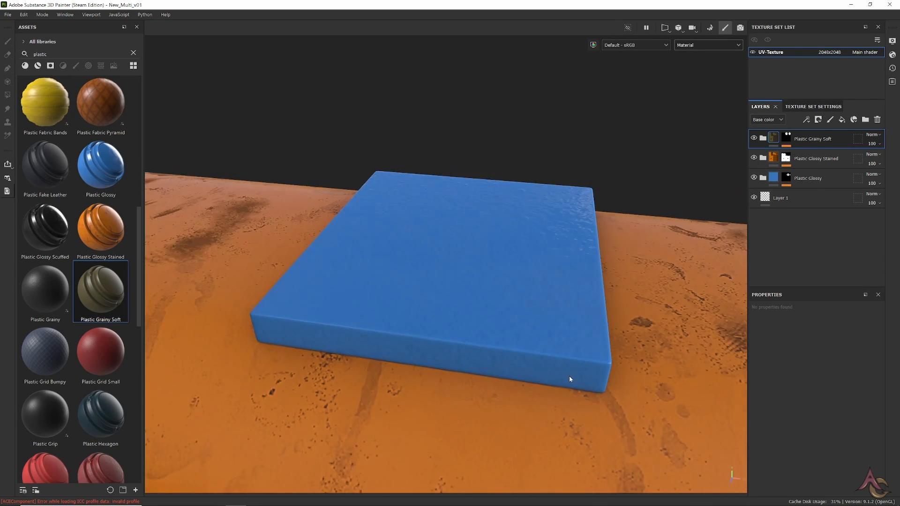
pyautogui.moveTo(570, 379); pyautogui.dragTo(404, 254)
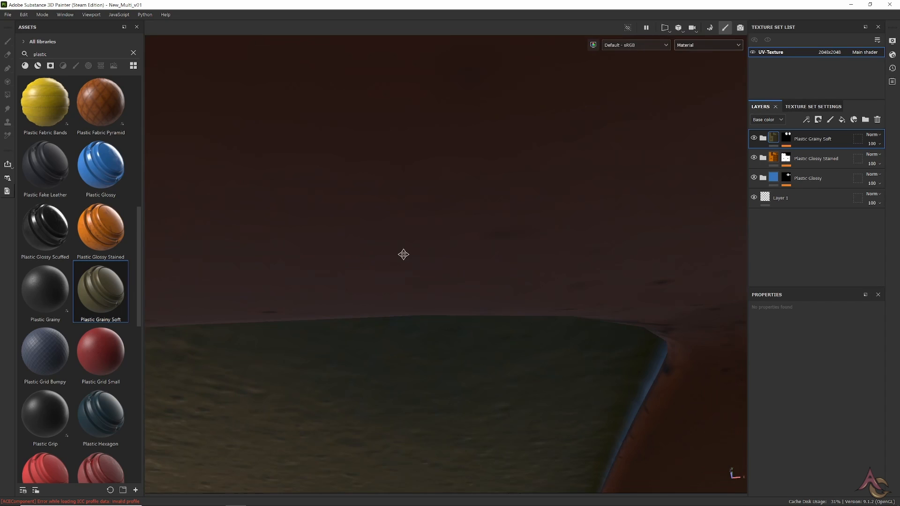
pyautogui.moveTo(404, 254); pyautogui.dragTo(512, 355)
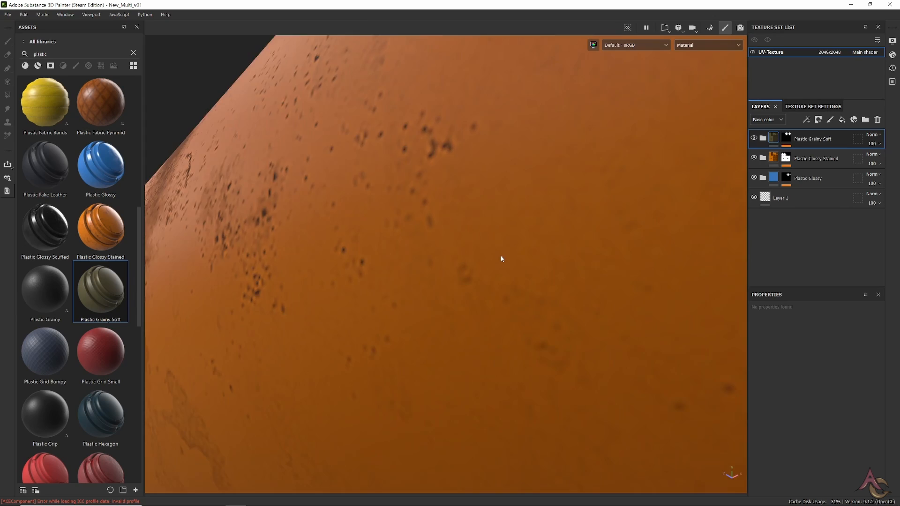
pyautogui.moveTo(501, 258); pyautogui.dragTo(556, 384)
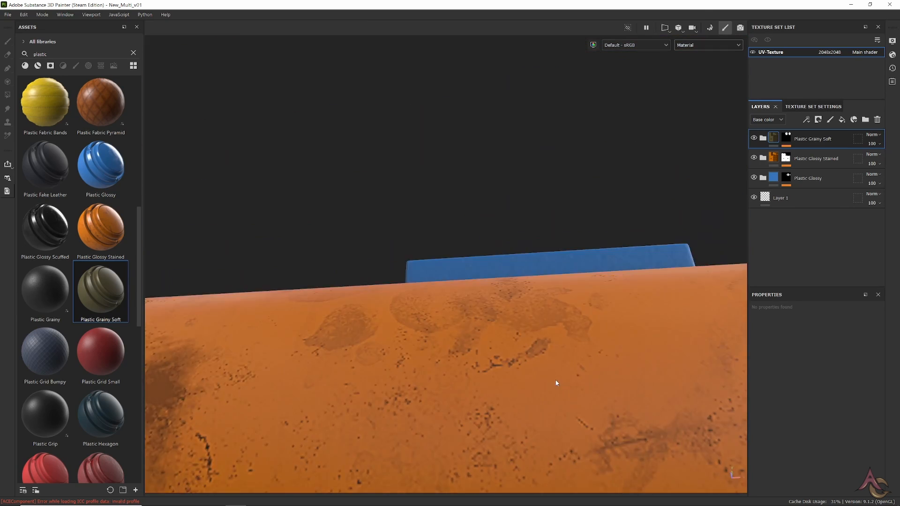
pyautogui.moveTo(555, 383); pyautogui.dragTo(540, 329)
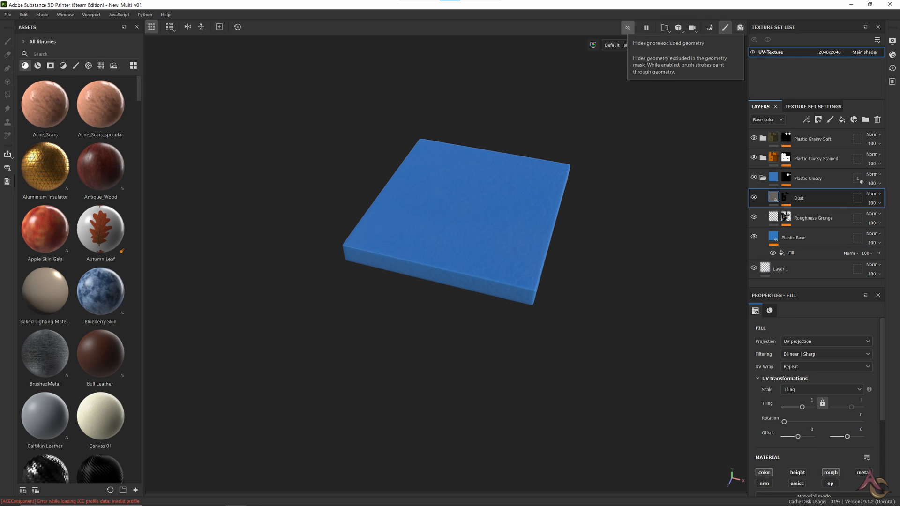
# Step: Hide the masked-out geometry and brush a brown patch over the hatch's inner face
pyautogui.click(628, 27)
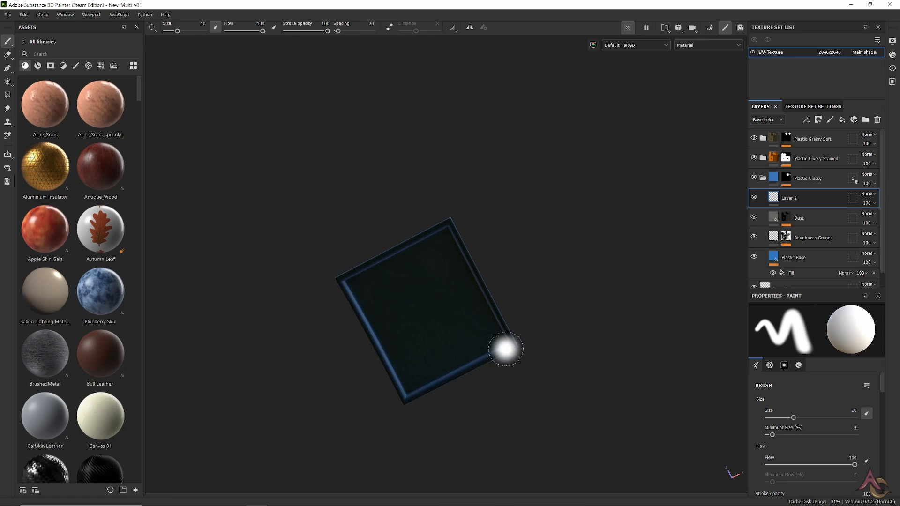
pyautogui.moveTo(505, 349); pyautogui.dragTo(404, 252)
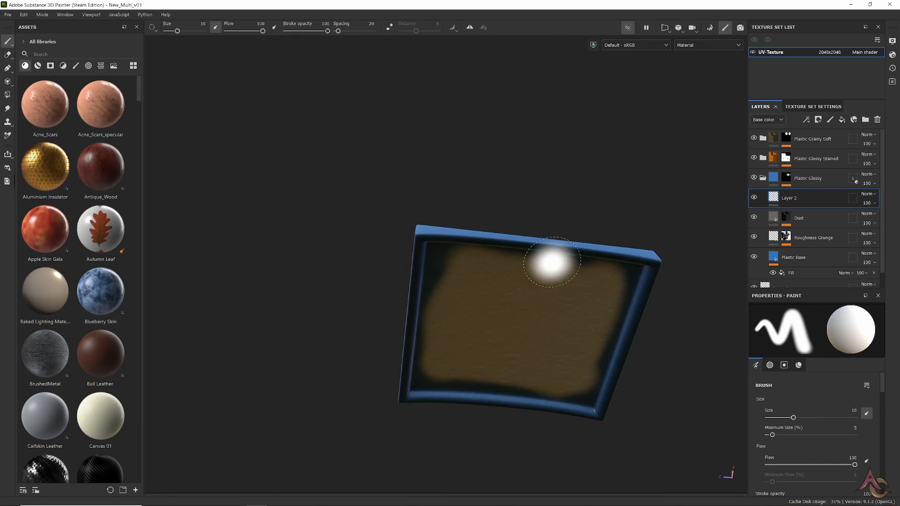
pyautogui.scroll(-3)
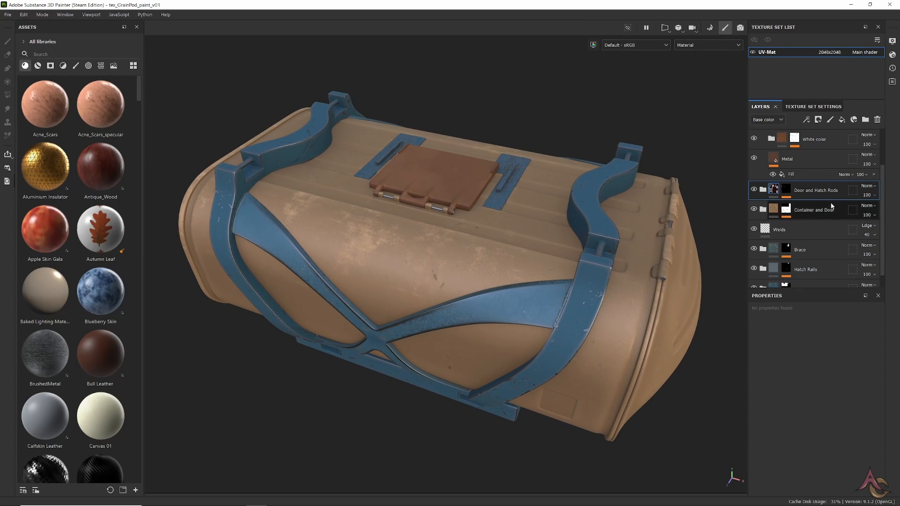
# Step: On a new layer, brush whitish grime along the door's inner bottom edge
pyautogui.click(813, 209)
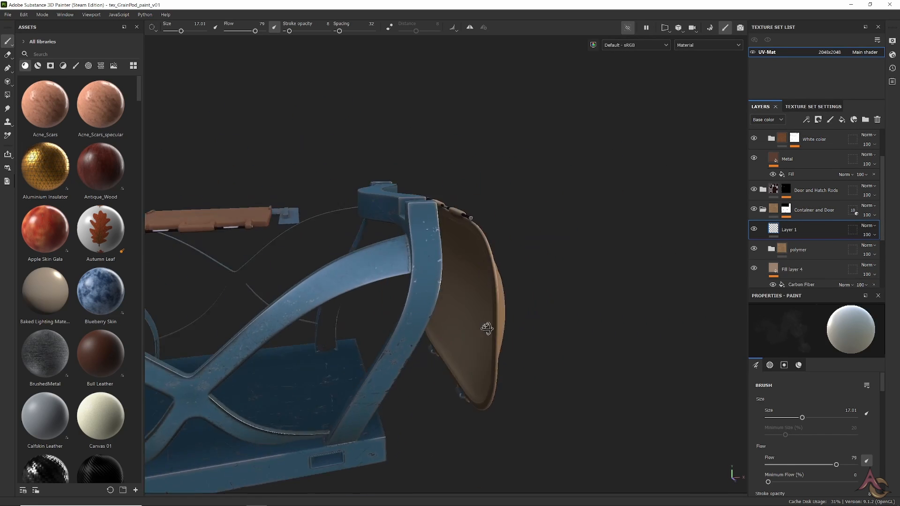
pyautogui.moveTo(488, 328); pyautogui.dragTo(363, 273)
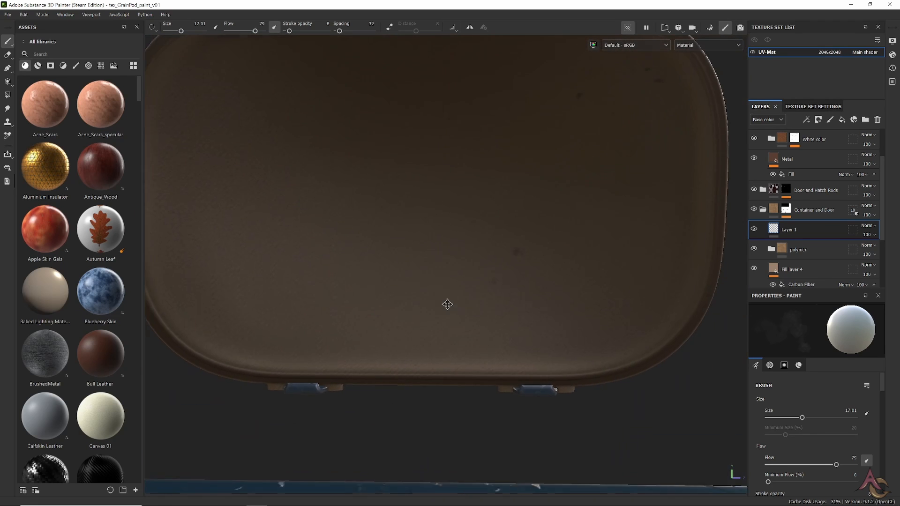
pyautogui.click(252, 348)
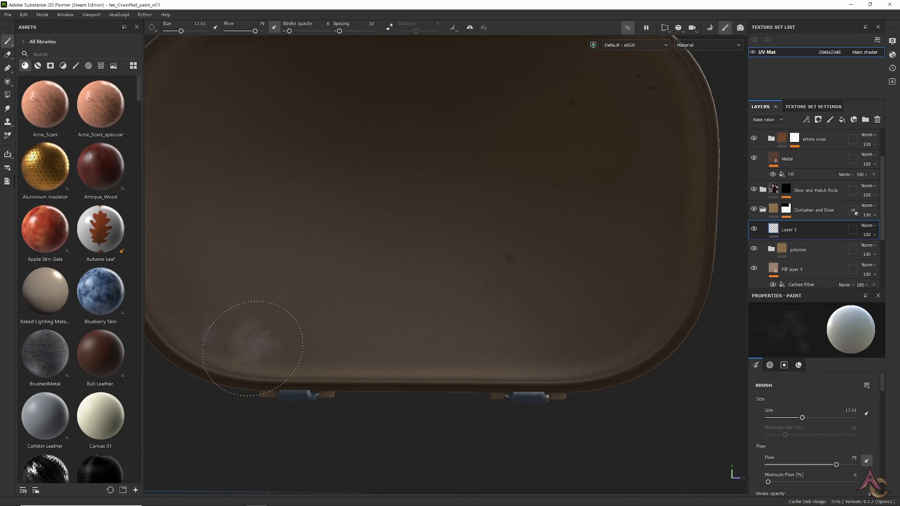
pyautogui.moveTo(253, 351); pyautogui.dragTo(660, 299)
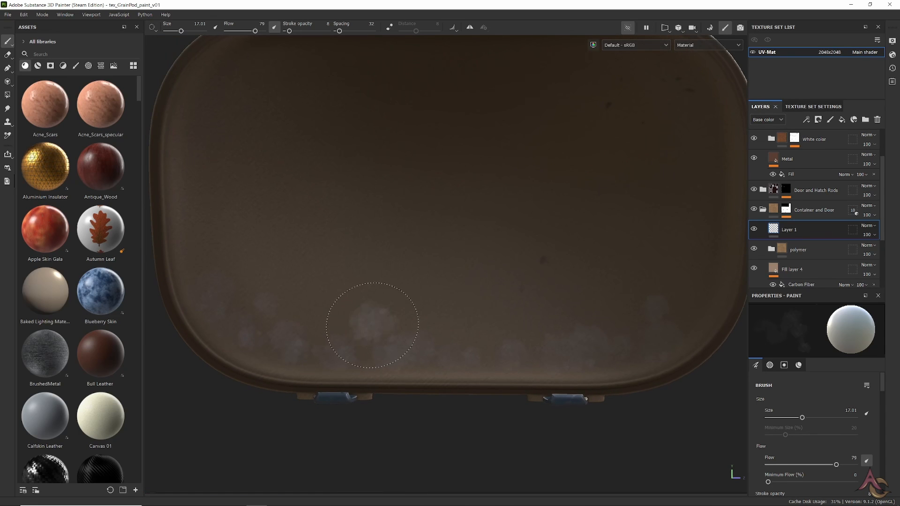
pyautogui.moveTo(370, 324); pyautogui.dragTo(359, 356)
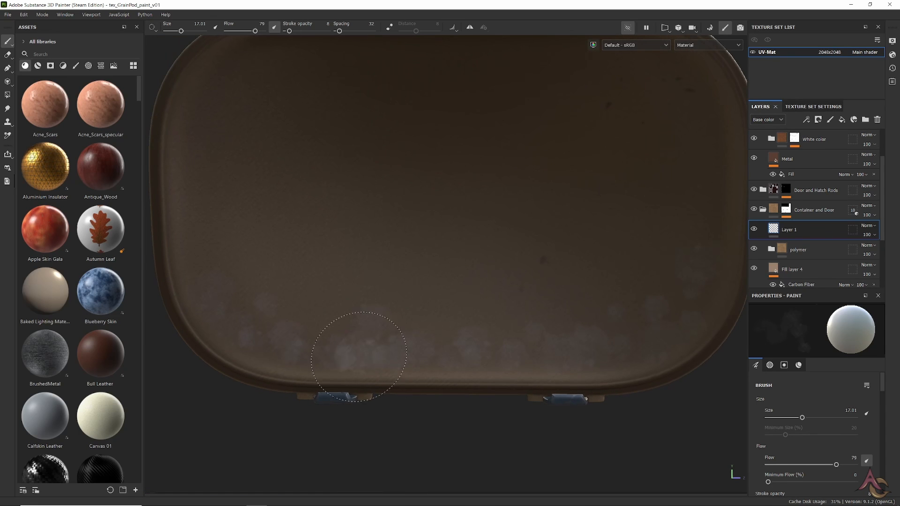